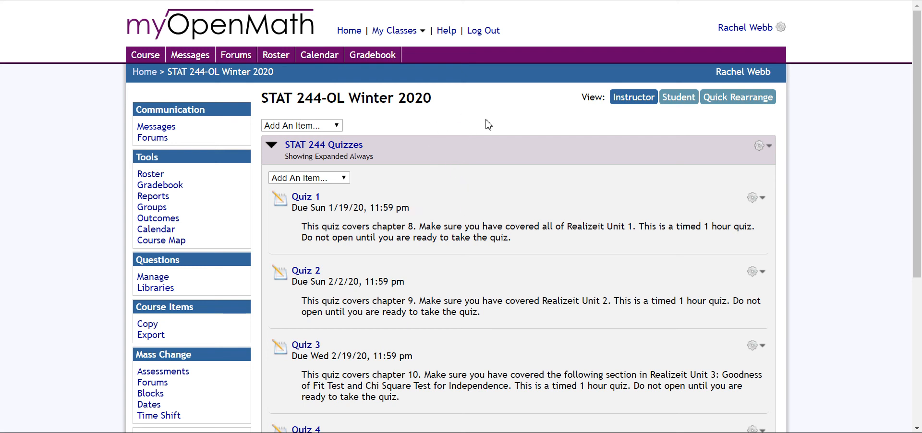
pyautogui.moveTo(459, 110)
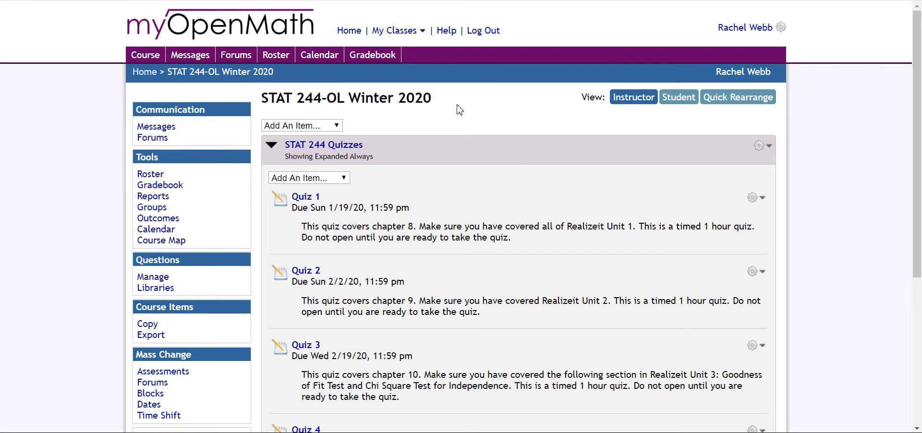
pyautogui.moveTo(401, 119)
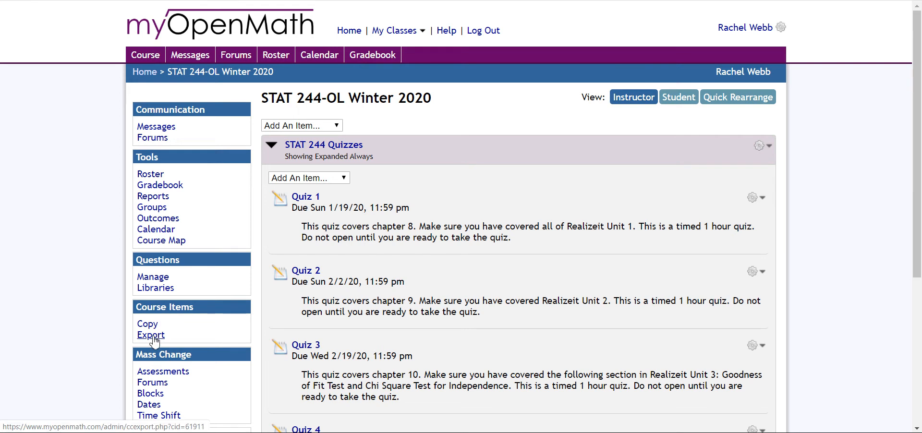
# Step: Set the MyOpenMath export to individual items Quiz 1 and Quiz 2, targeting D2L Brightspace
pyautogui.click(150, 336)
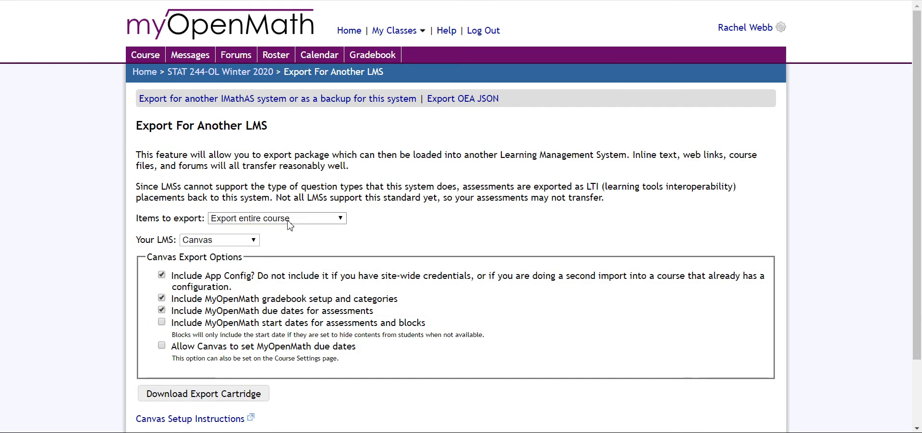
pyautogui.click(276, 218)
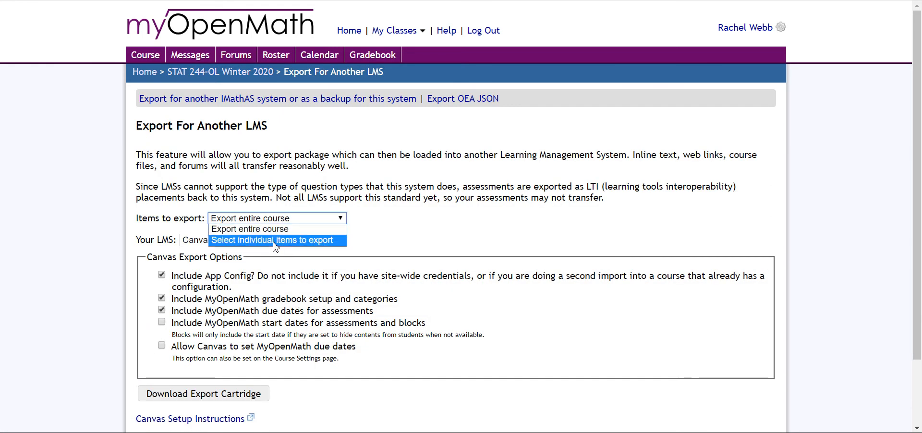
pyautogui.click(276, 239)
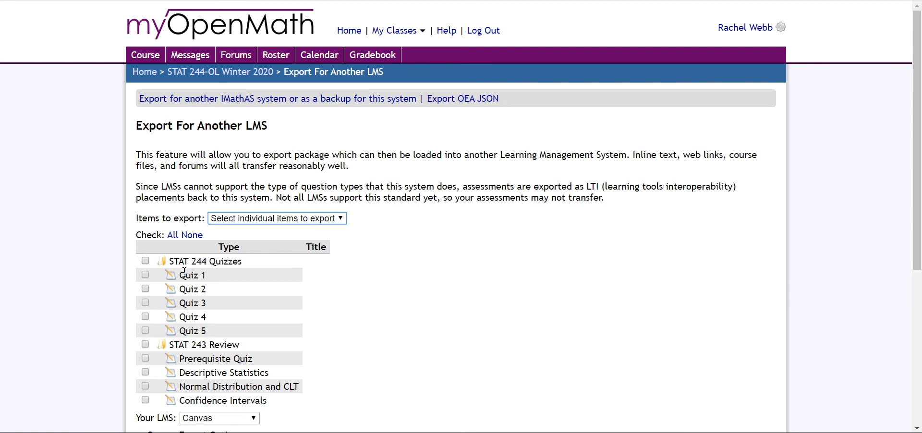
pyautogui.click(145, 288)
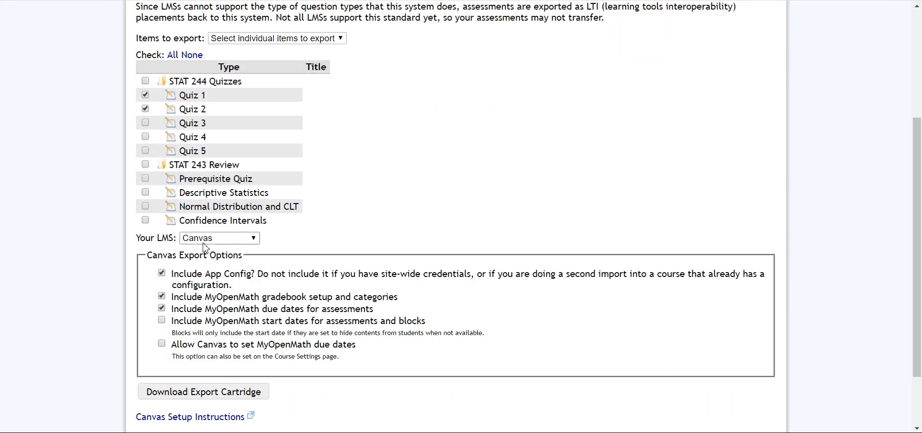
pyautogui.click(220, 237)
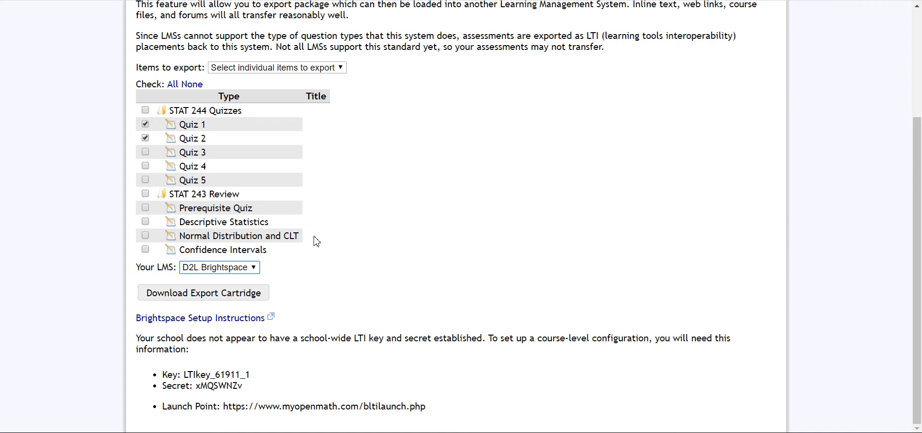
pyautogui.click(203, 293)
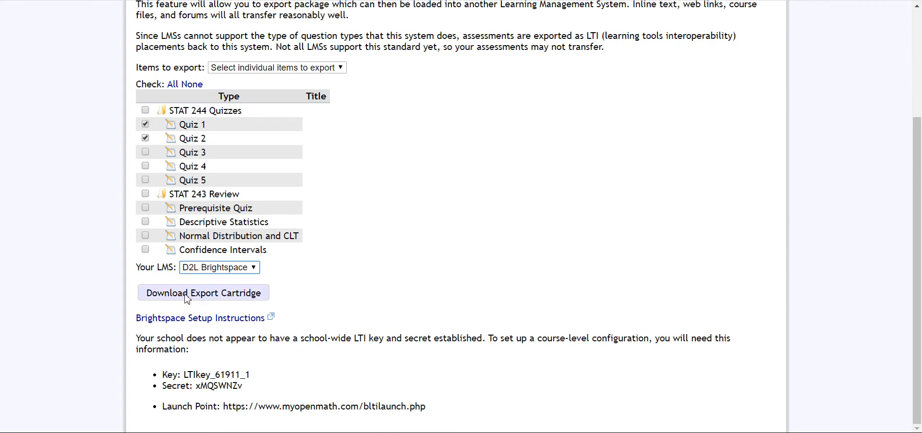
# Step: Save the CCEXPORT61911.imscc export cartridge to Downloads and select the LTI key value
pyautogui.click(203, 292)
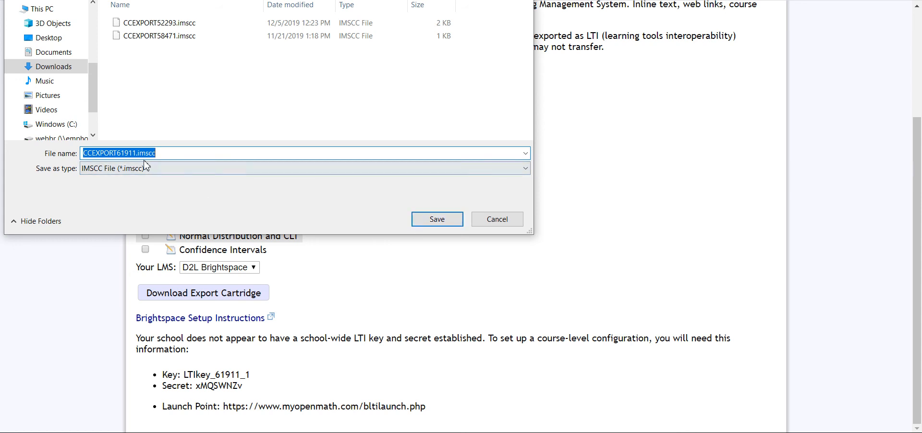
pyautogui.click(437, 219)
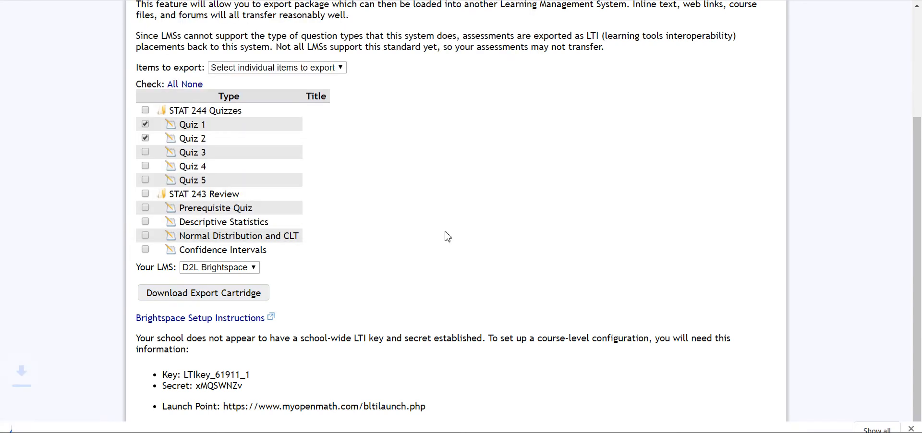
pyautogui.click(202, 292)
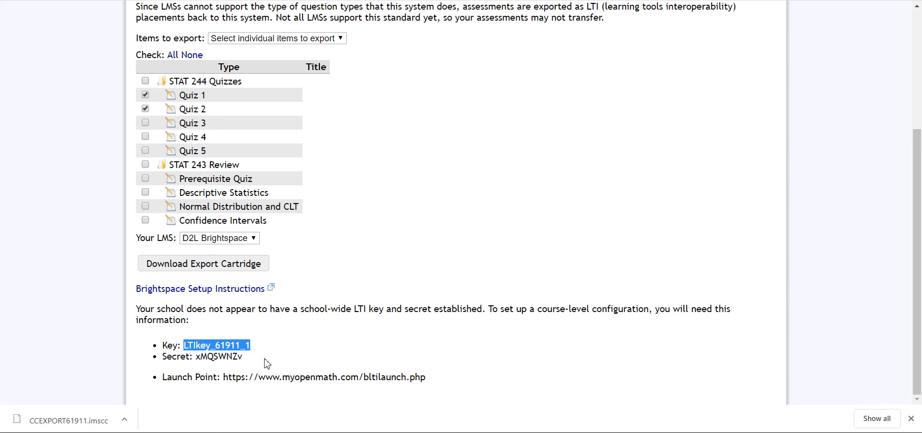
pyautogui.moveTo(194, 363)
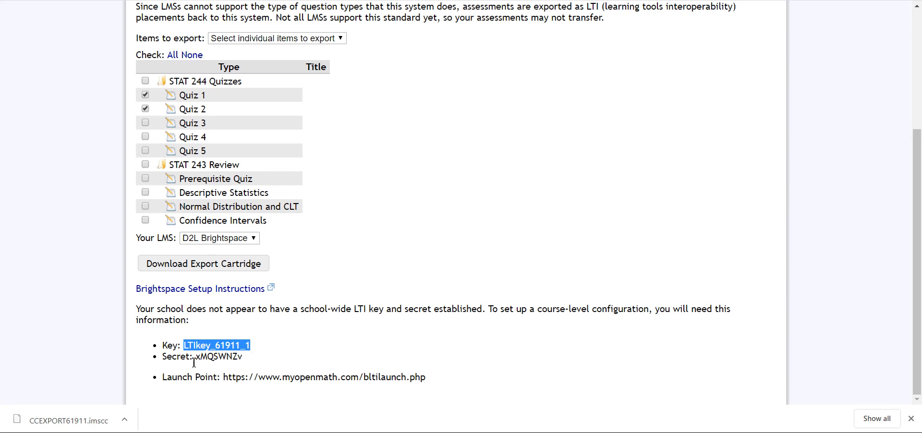
pyautogui.moveTo(254, 375)
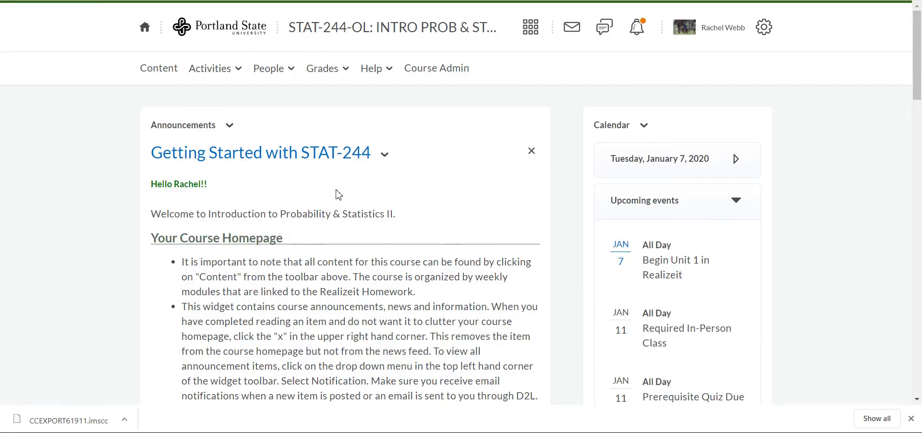
# Step: Choose Import Components under Course Admin's Import / Export / Copy Components for STAT-244
pyautogui.click(436, 68)
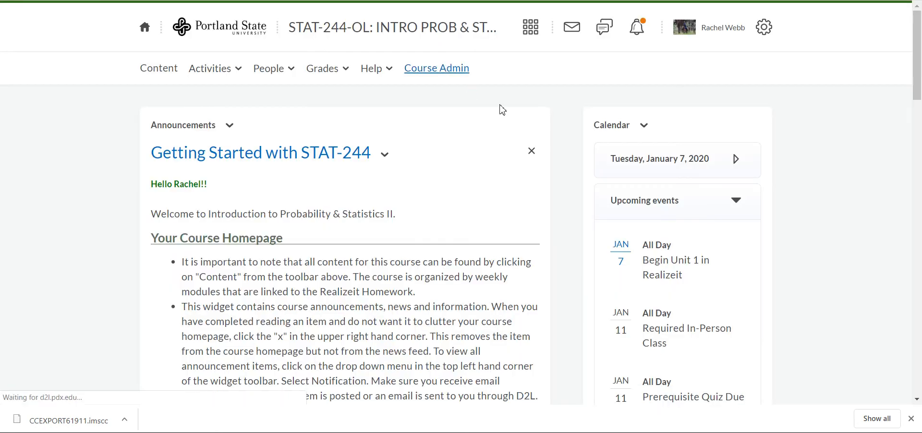
pyautogui.click(437, 68)
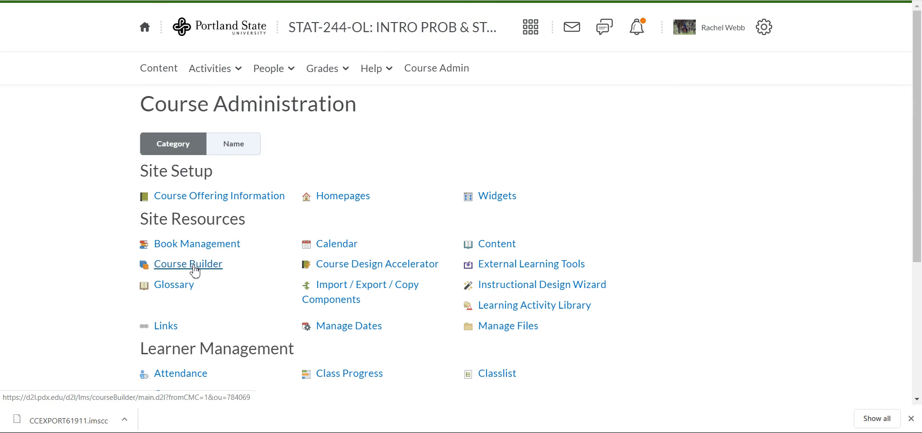
pyautogui.click(360, 285)
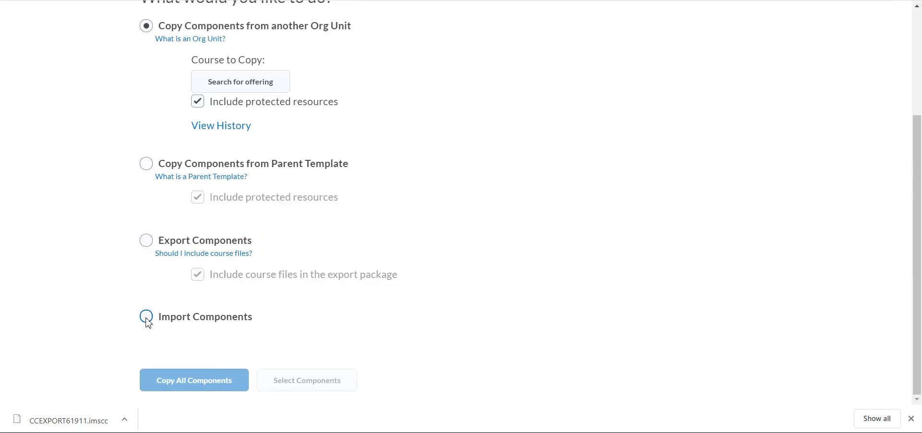
pyautogui.click(146, 316)
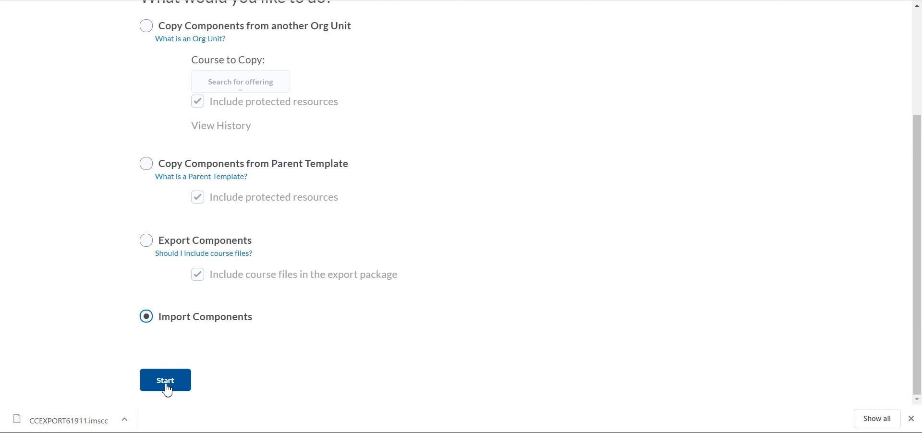
# Step: Start the import and upload CCEXPORT61911.imscc from Downloads
pyautogui.click(165, 380)
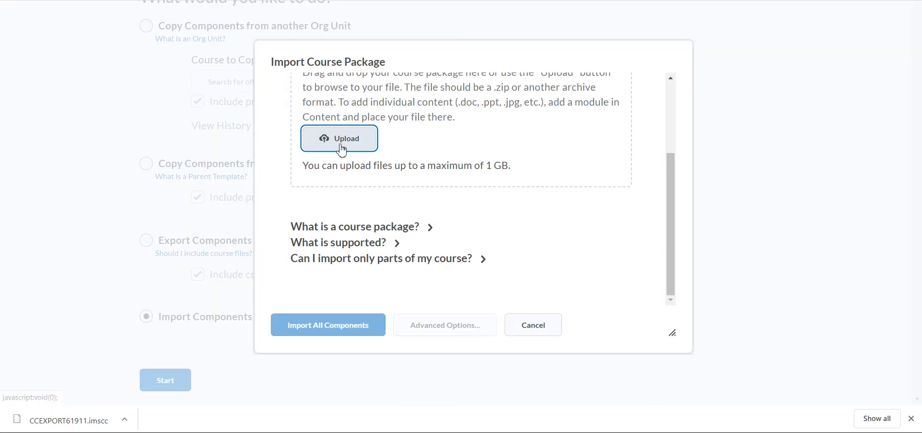
pyautogui.click(340, 139)
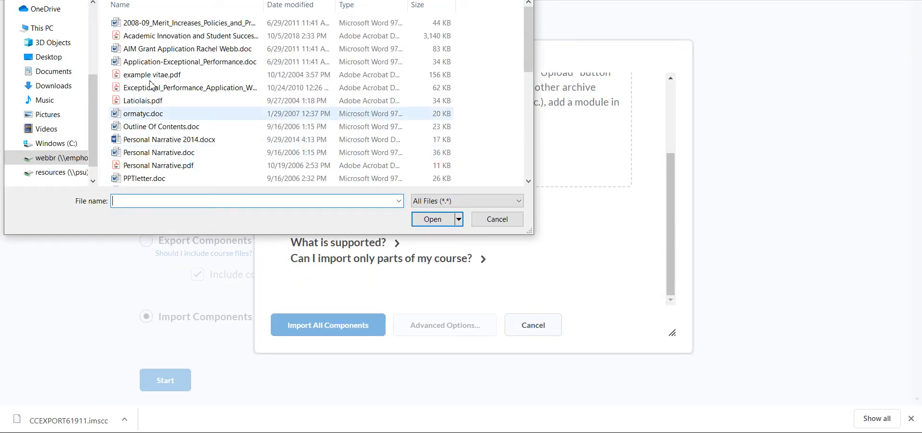
pyautogui.click(53, 85)
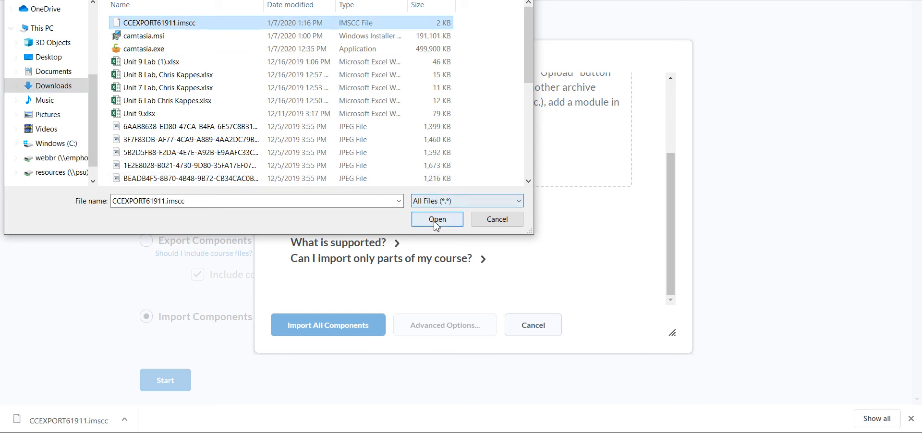
pyautogui.click(437, 219)
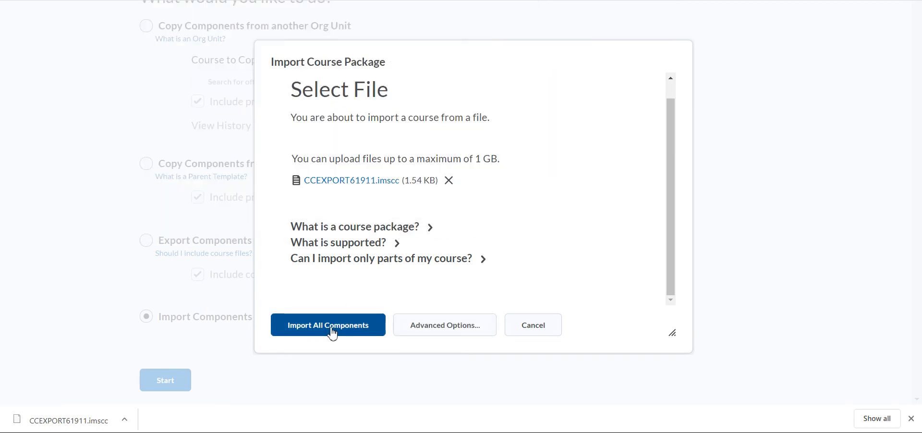
# Step: Import all components from the CCEXPORT61911.imscc package
pyautogui.click(328, 325)
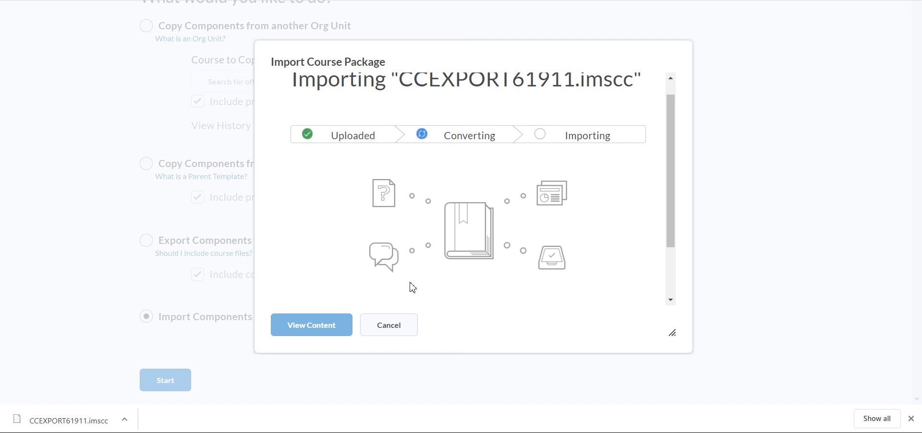
pyautogui.moveTo(448, 198)
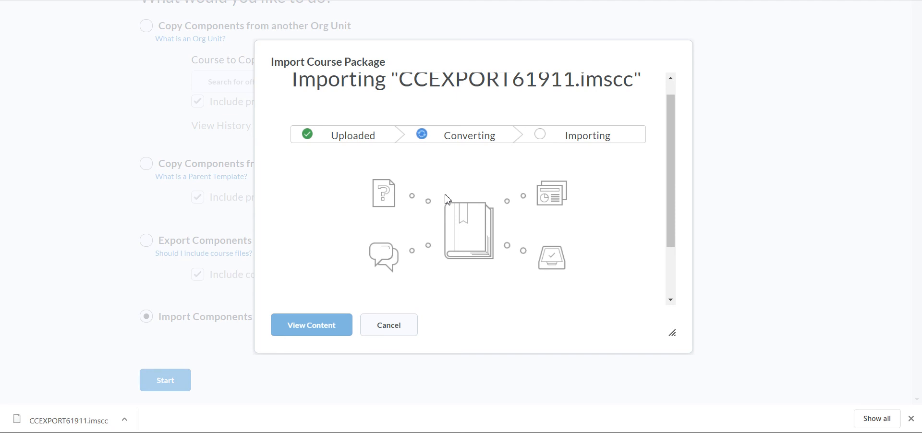
pyautogui.moveTo(460, 194)
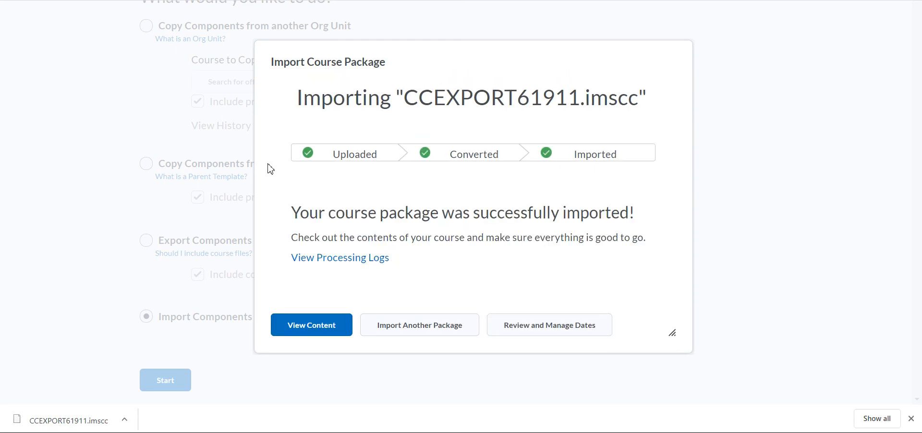
pyautogui.moveTo(333, 328)
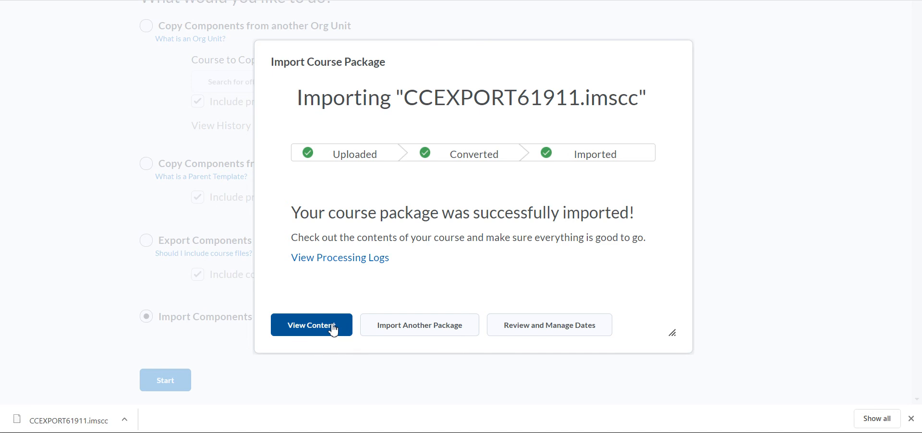
# Step: View the imported content, opening the Unit 1-Hypothesis Testing for One Population module
pyautogui.click(312, 325)
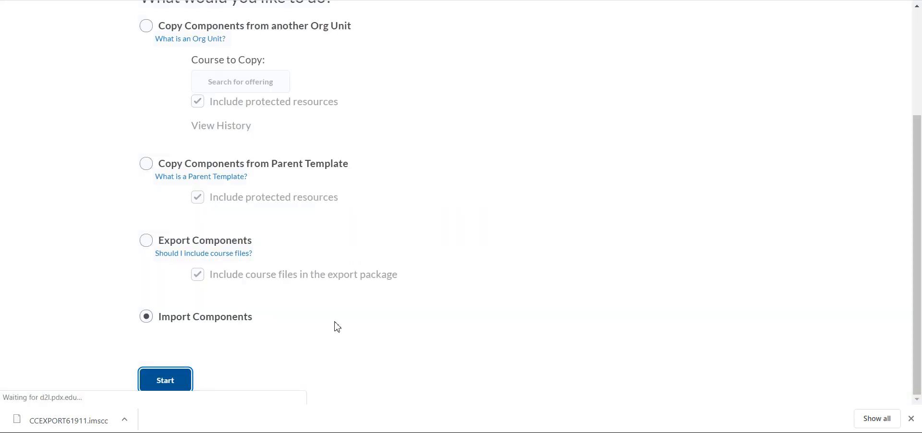
pyautogui.click(165, 380)
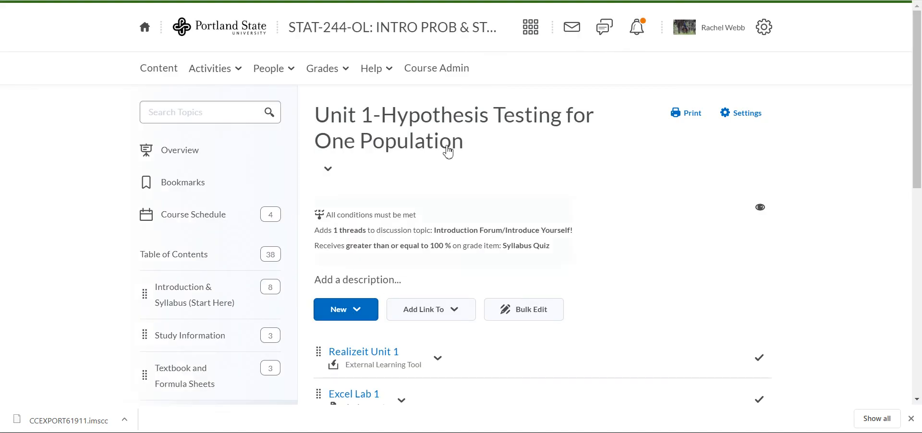
pyautogui.moveTo(437, 68)
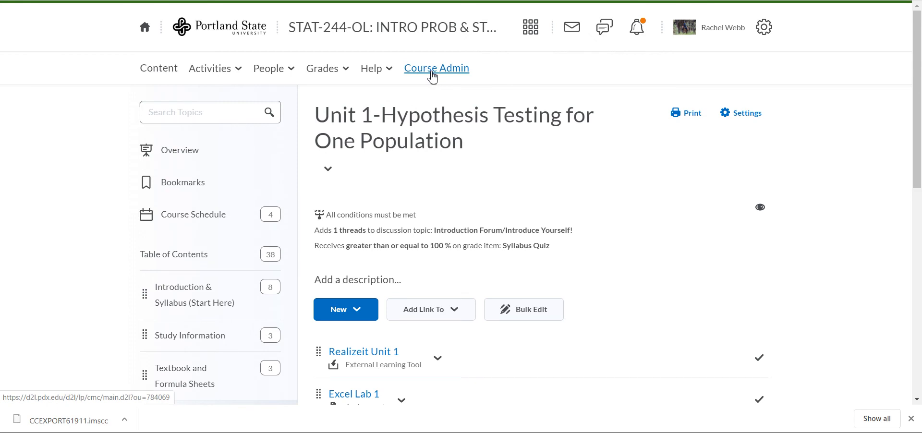
pyautogui.moveTo(322, 69)
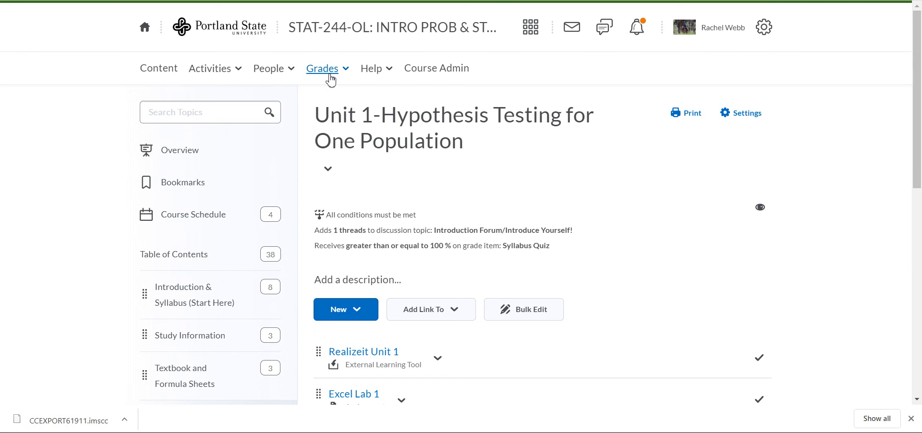
# Step: Go to Manage Grades to see the Homework and Realizeit Unit grade items
pyautogui.click(322, 68)
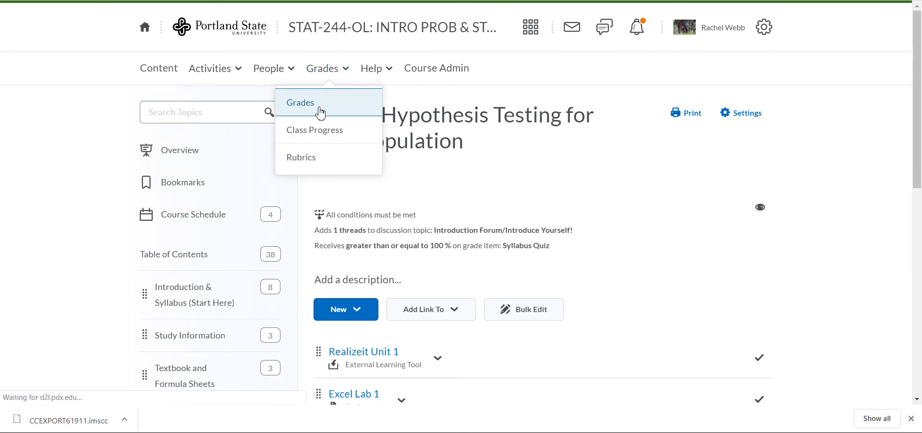
pyautogui.click(300, 103)
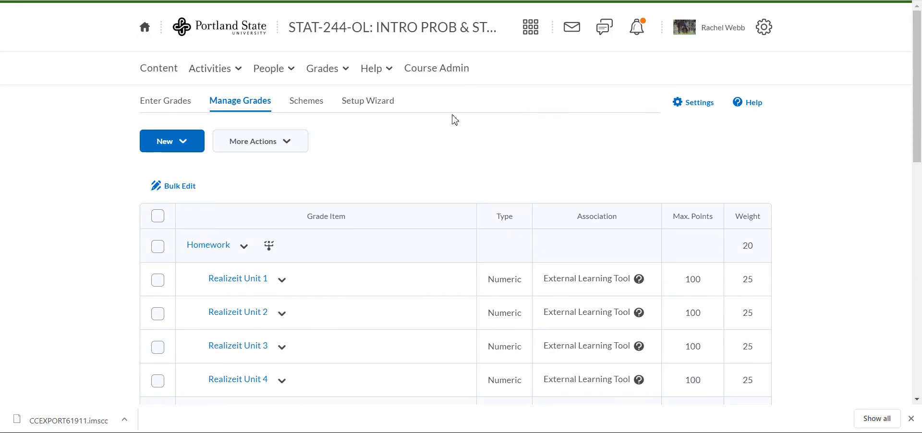
pyautogui.click(437, 67)
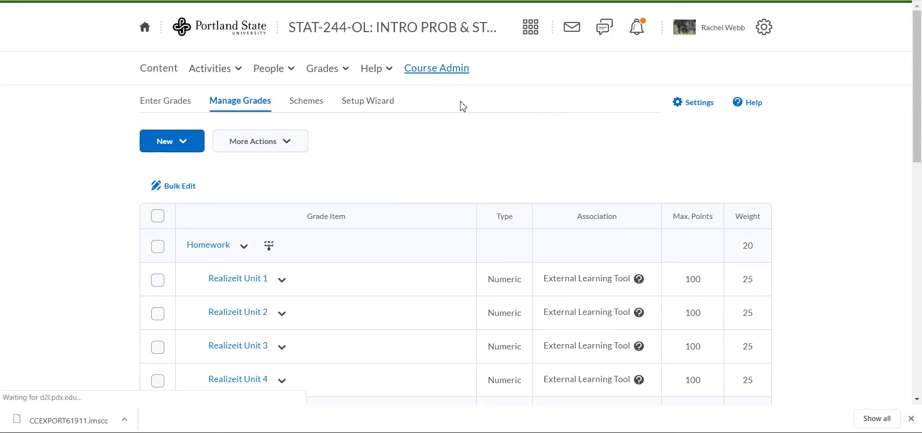
# Step: In Course Builder, move Quiz 1 into Unit 1, Quiz 2 into Unit 2, and remove the empty Quiz 2 node
pyautogui.click(437, 69)
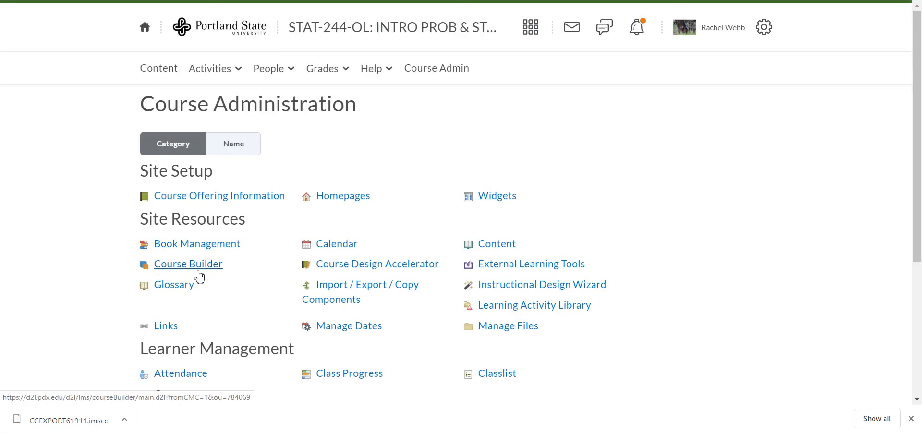
pyautogui.click(188, 264)
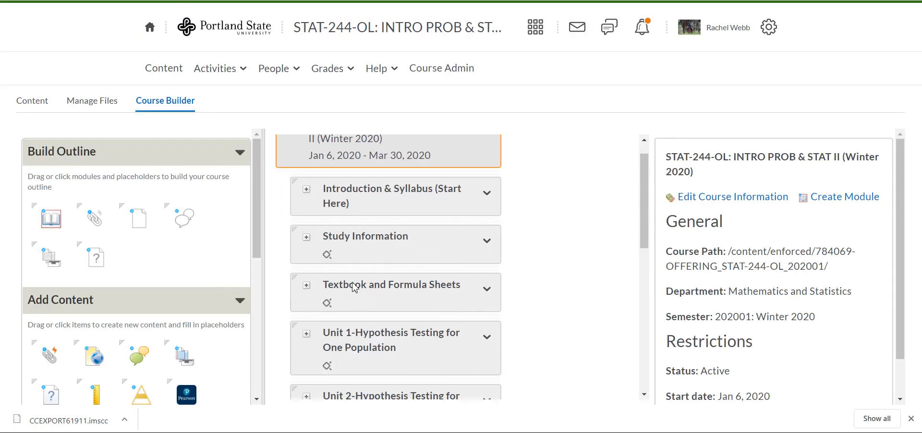
pyautogui.scroll(-3)
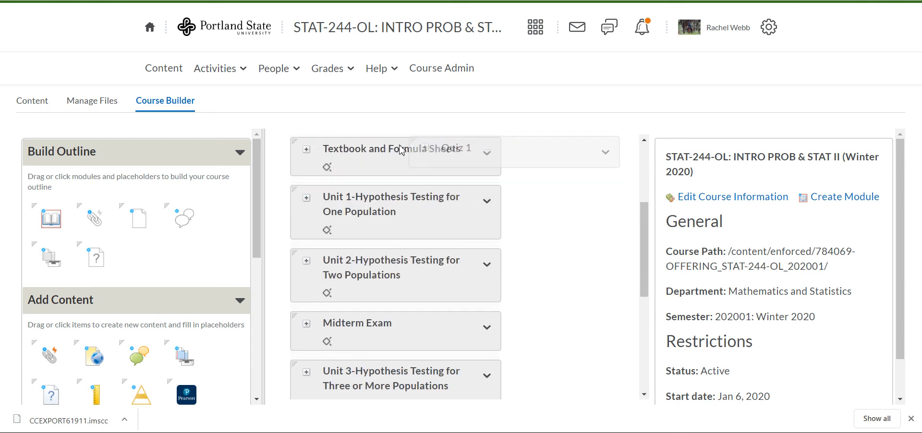
pyautogui.click(306, 196)
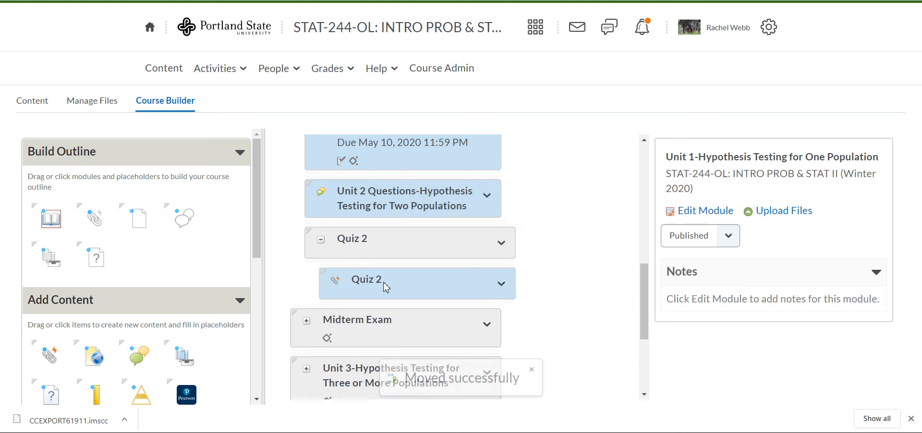
pyautogui.moveTo(412, 283); pyautogui.dragTo(404, 188)
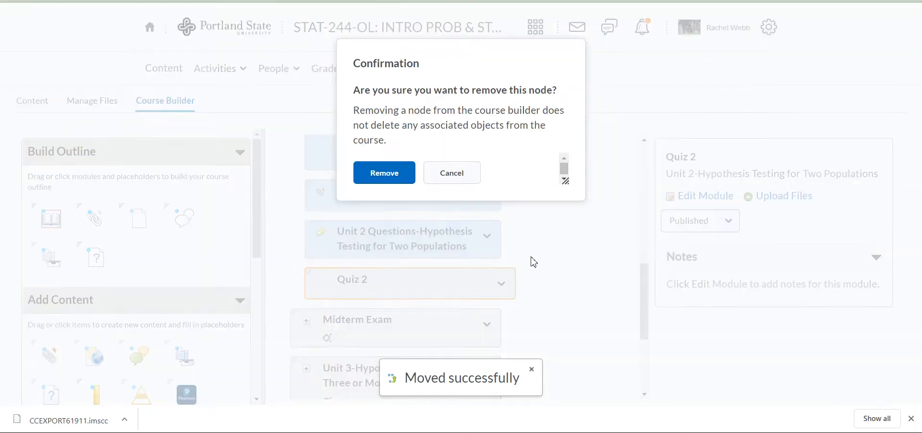
pyautogui.click(384, 173)
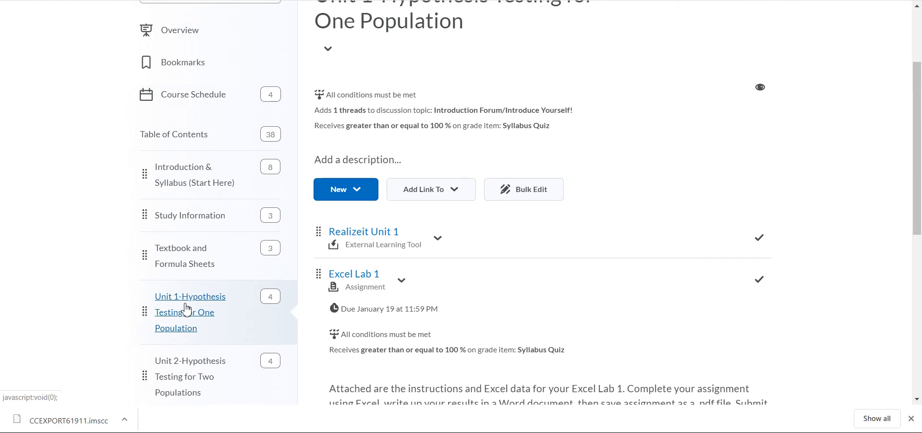
pyautogui.moveTo(514, 276)
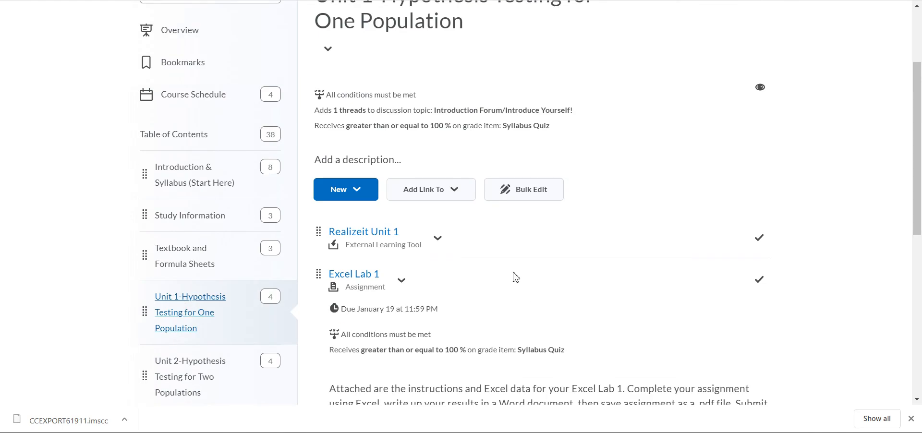
# Step: Turn on Open as External Resource for Quiz 1 in Unit 1 and Quiz 2 in Unit 2
pyautogui.scroll(-3)
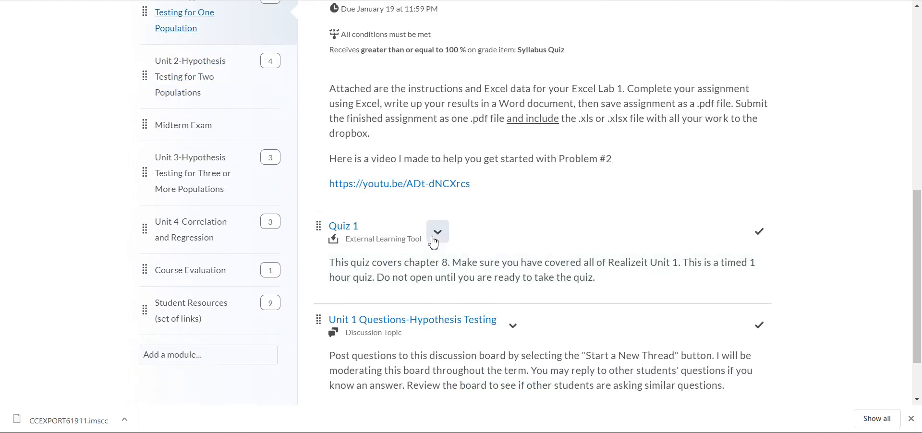
pyautogui.click(438, 231)
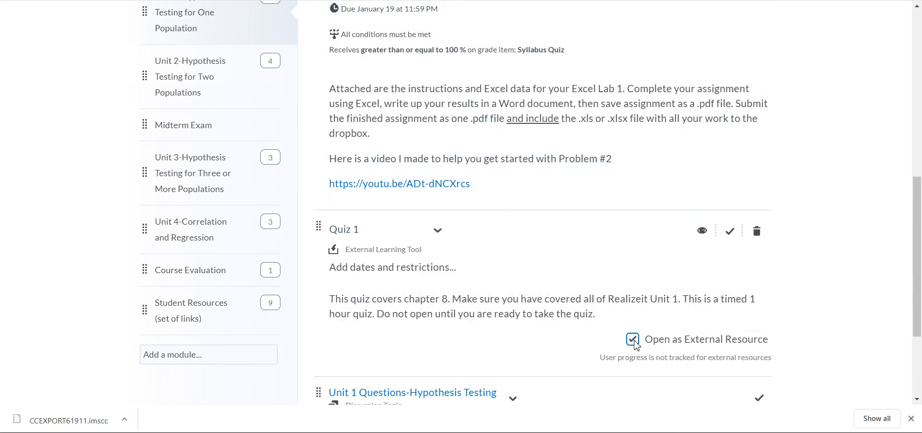
pyautogui.click(632, 339)
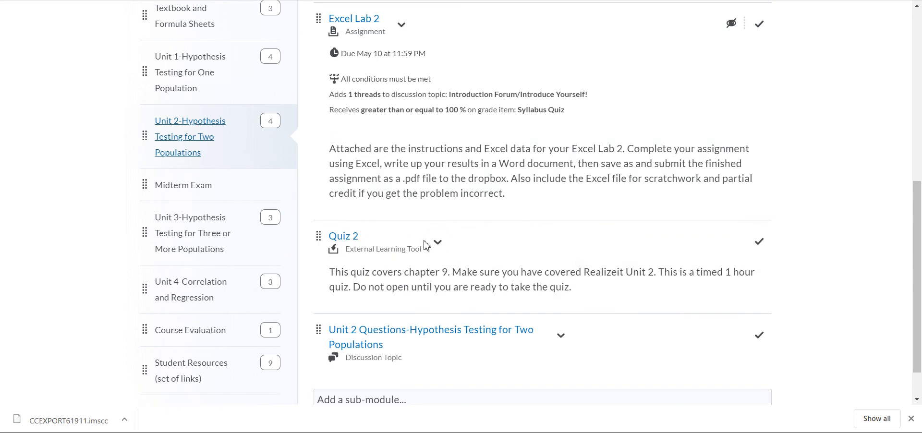
pyautogui.click(437, 242)
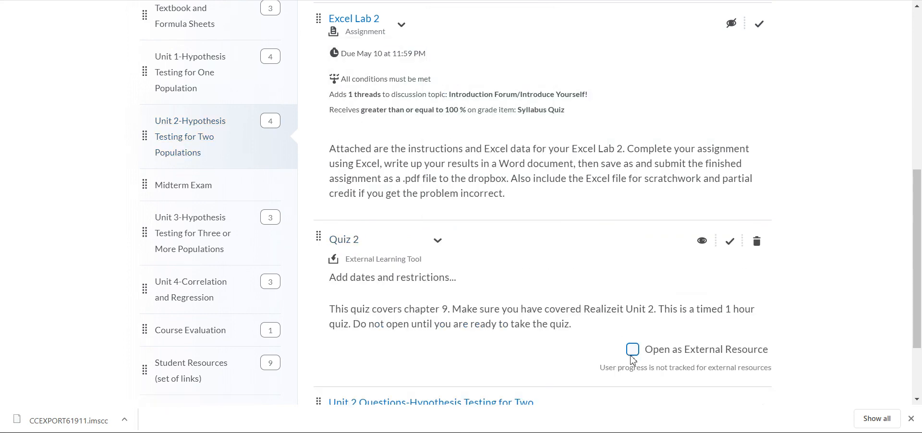
pyautogui.click(633, 349)
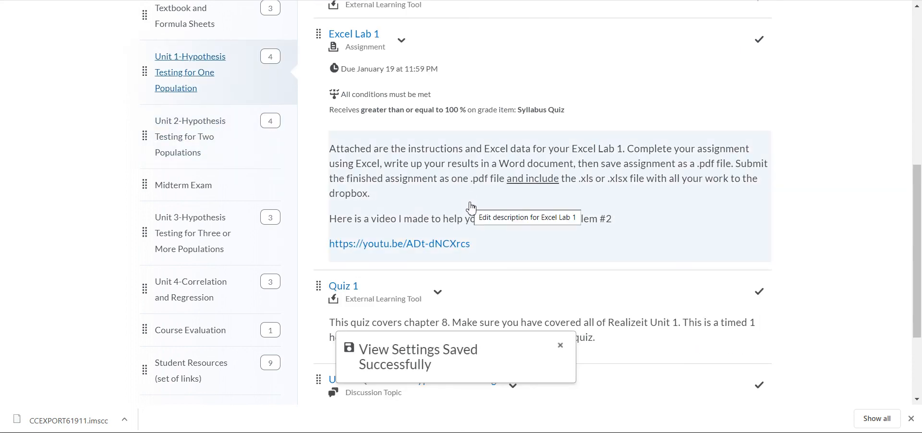
# Step: Launch the Quiz 1 external resource from Unit 1, which fails requiring user_id
pyautogui.scroll(-3)
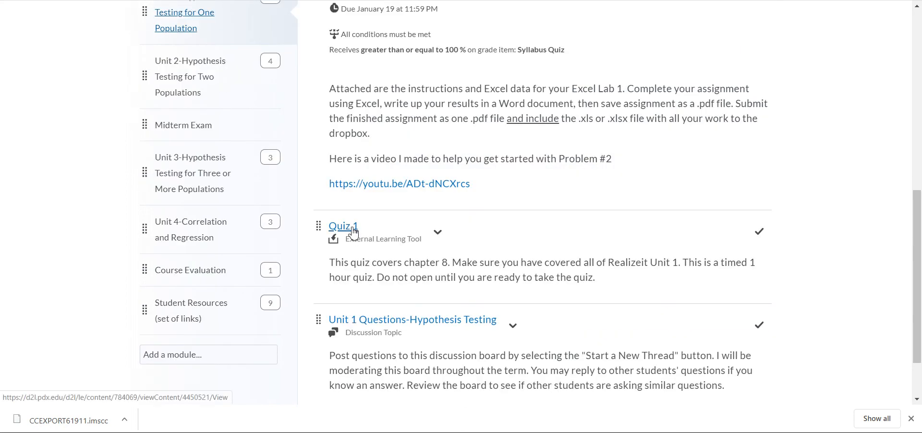
pyautogui.click(343, 226)
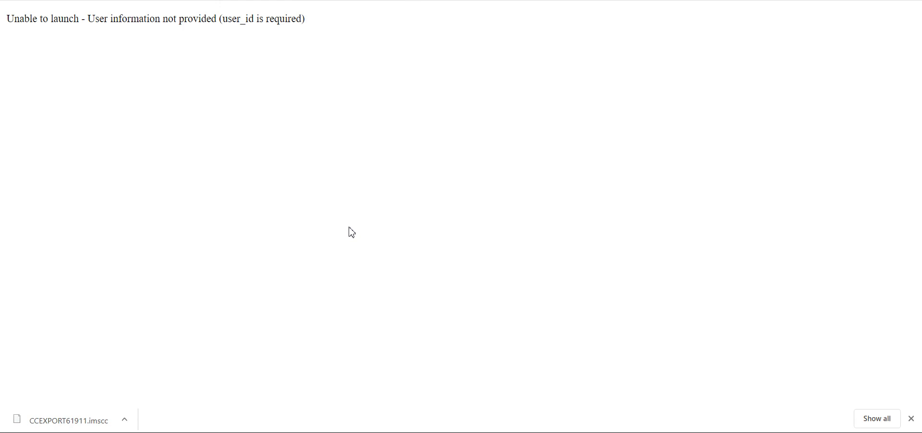
pyautogui.moveTo(202, 122)
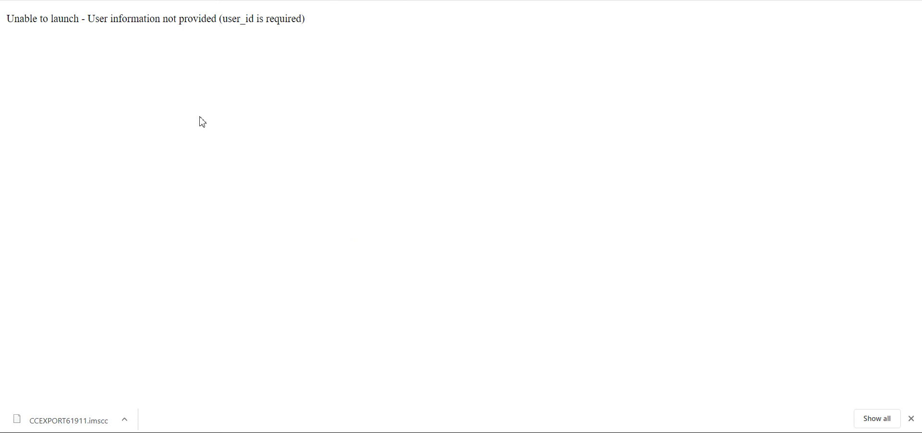
pyautogui.moveTo(251, 42)
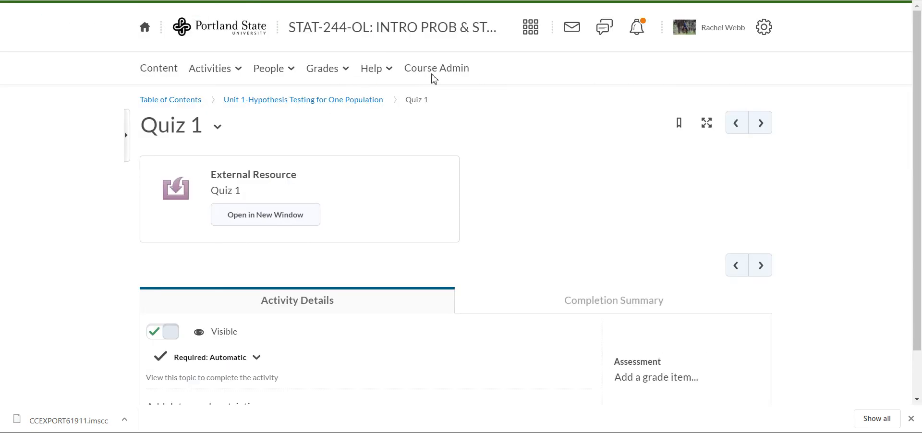
# Step: Open the Quiz 1 link's Edit Link page from Course Admin's External Learning Tools list
pyautogui.click(437, 67)
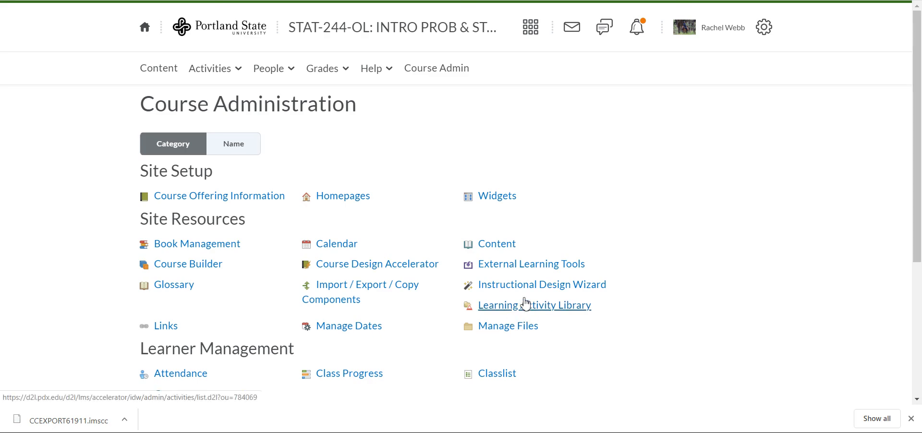
pyautogui.click(531, 264)
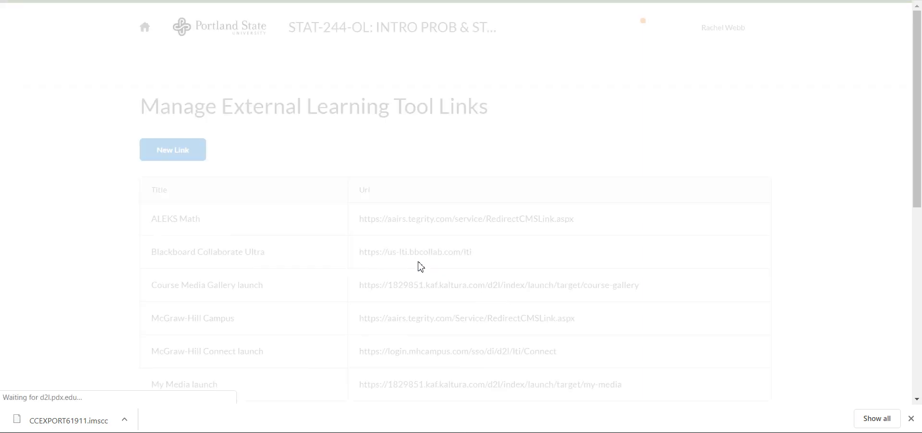
pyautogui.scroll(-3)
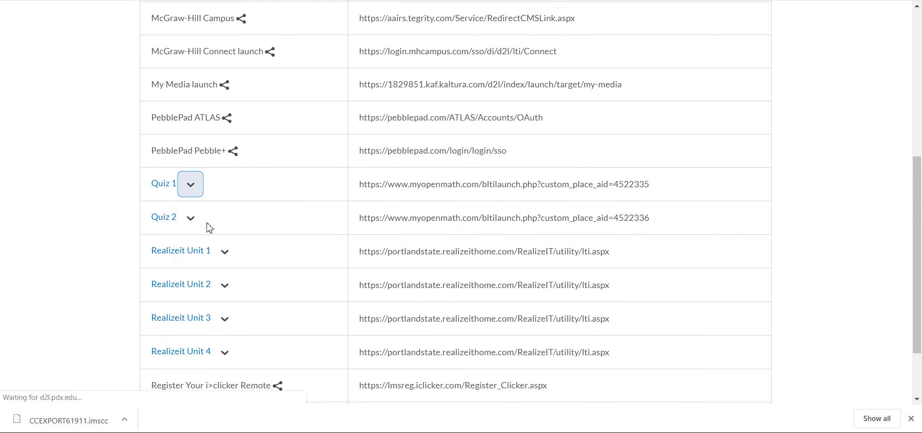
pyautogui.click(190, 184)
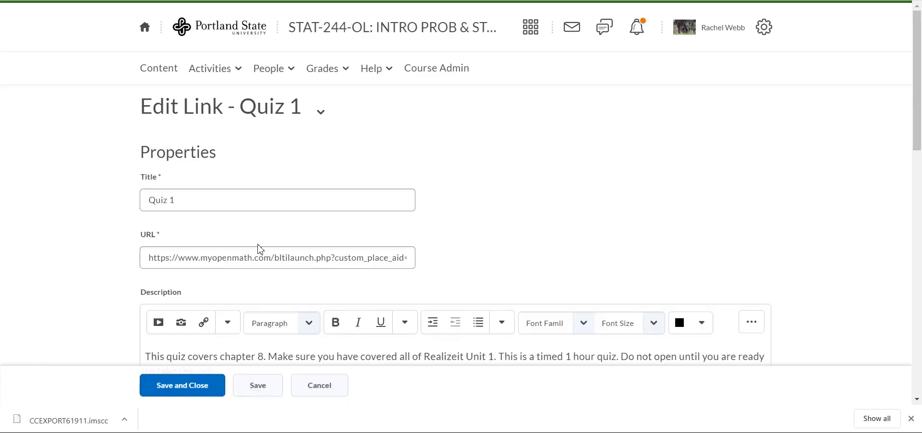
# Step: Sign the Quiz 1 link with its own key and secret, send the link description, and save
pyautogui.scroll(-3)
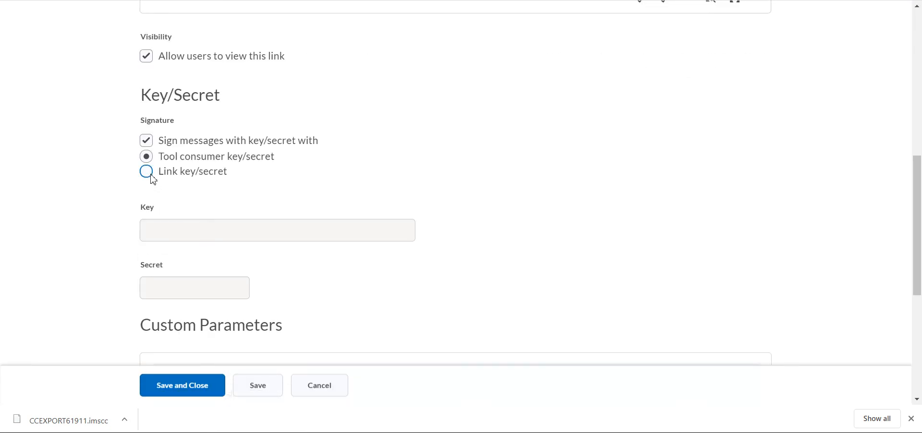
pyautogui.click(146, 171)
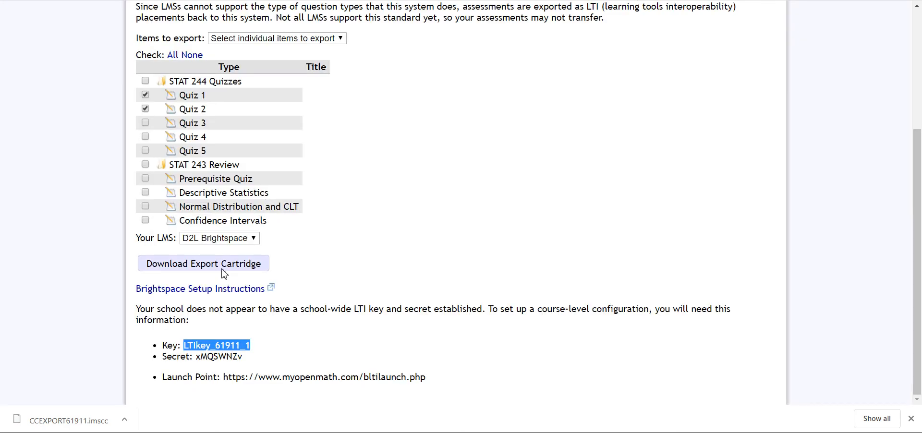
pyautogui.moveTo(200, 357)
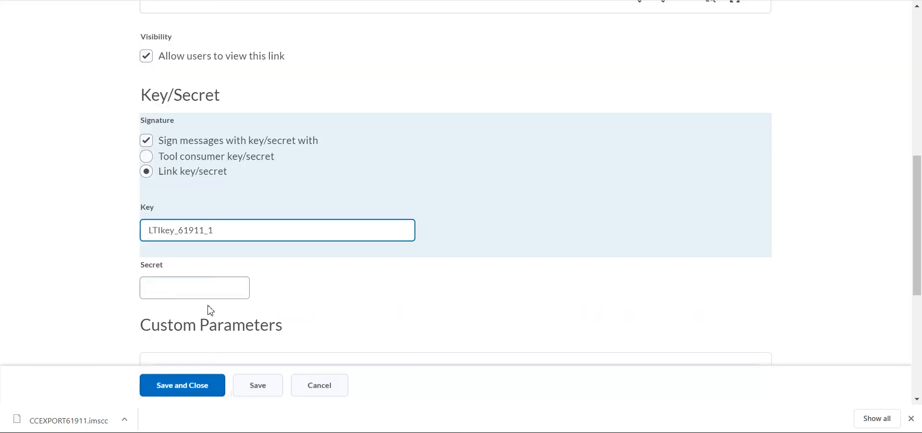
pyautogui.write('xMQSWNZv')
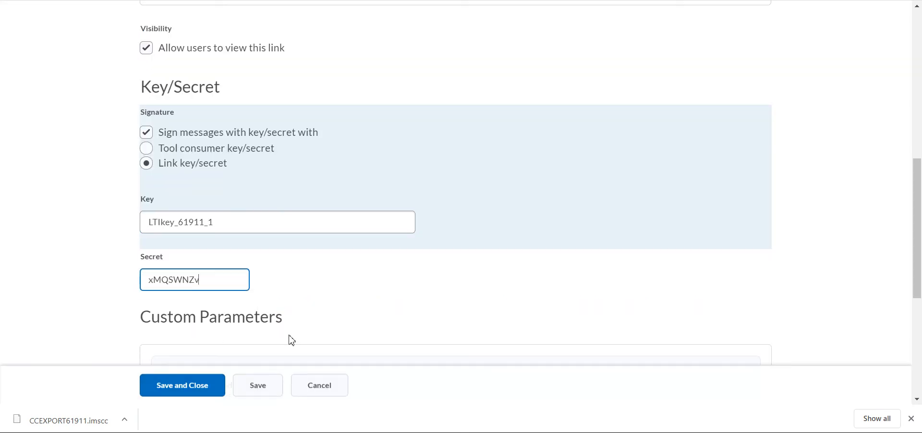
pyautogui.scroll(-3)
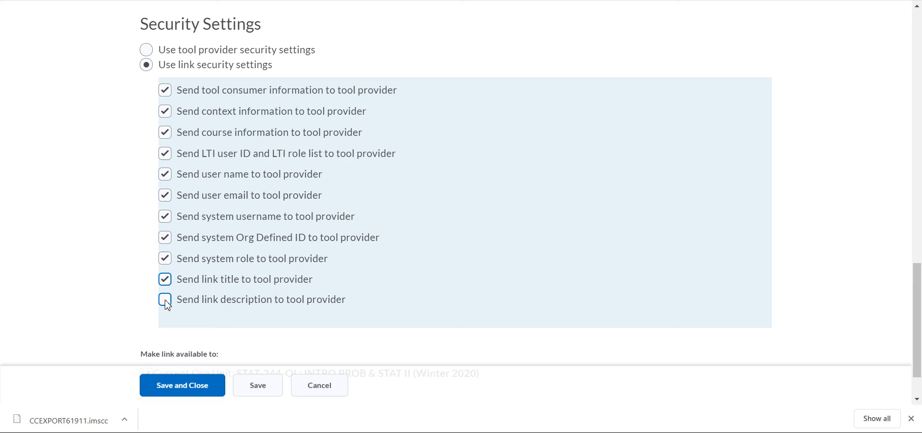
pyautogui.click(165, 299)
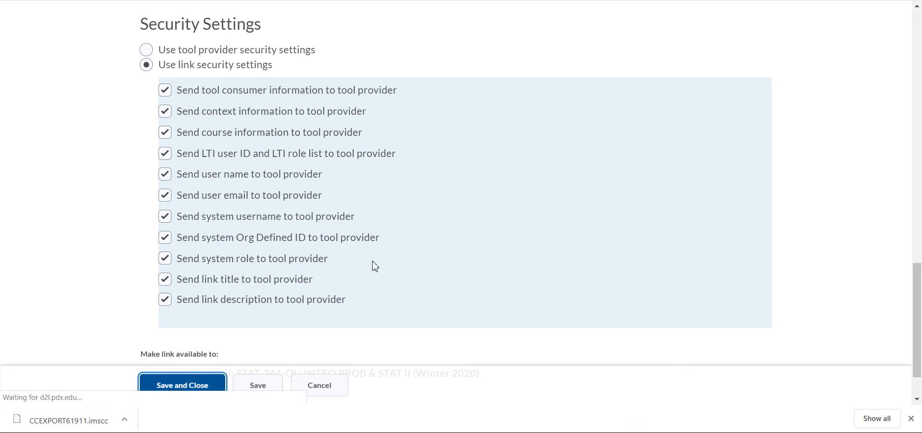
pyautogui.click(182, 385)
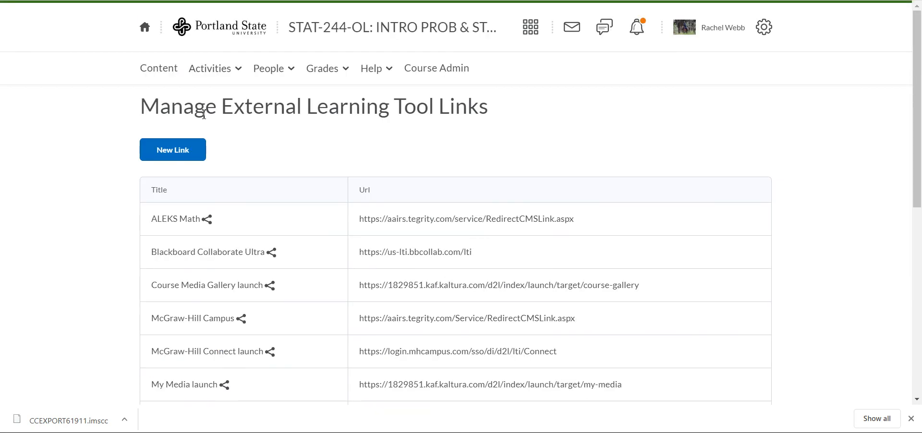
# Step: Launch Quiz 1 from the Unit 1 content and sign in to MyOpenMath
pyautogui.click(158, 68)
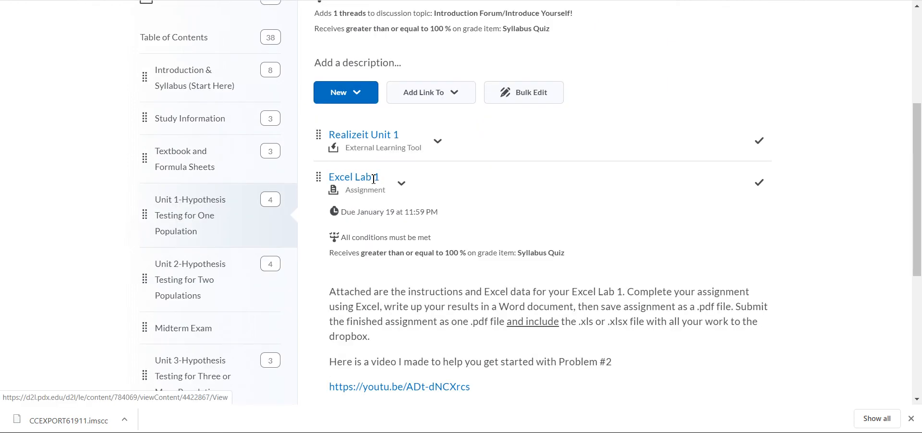
pyautogui.scroll(-3)
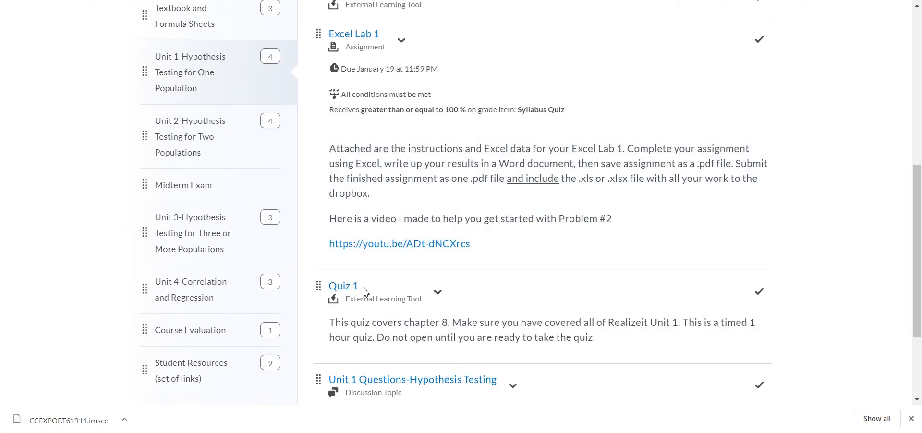
pyautogui.click(343, 286)
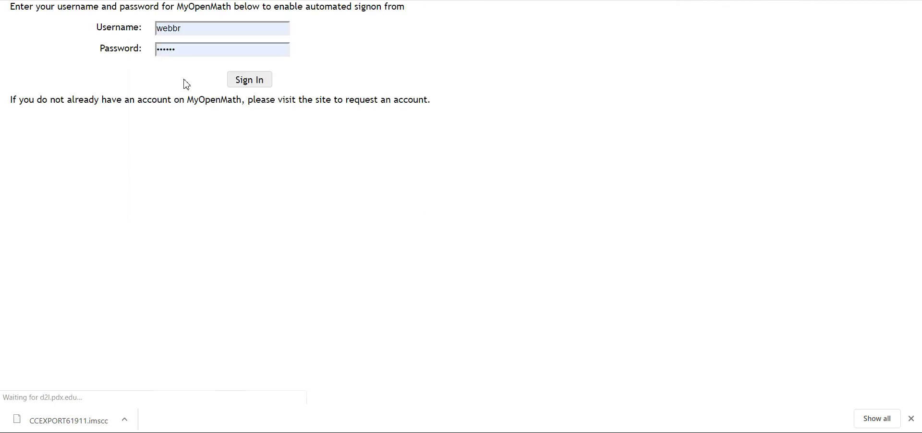
pyautogui.click(249, 80)
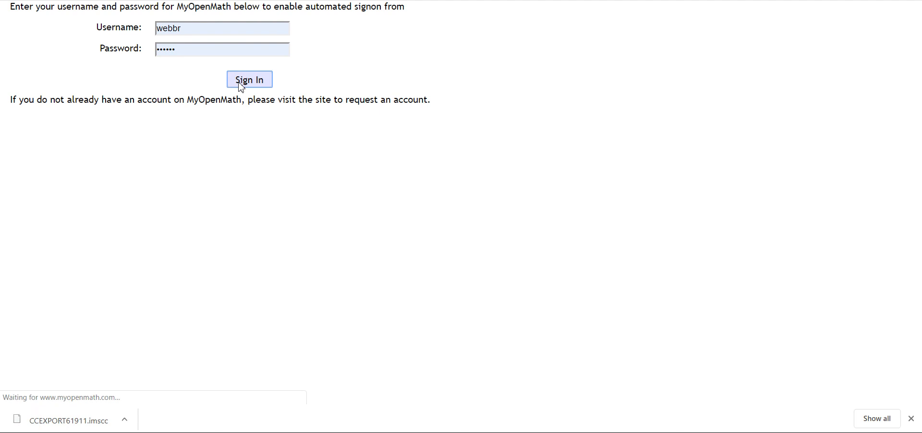
# Step: Associate with existing MyOpenMath course 61911 and accept the 60-minute time limit
pyautogui.click(249, 79)
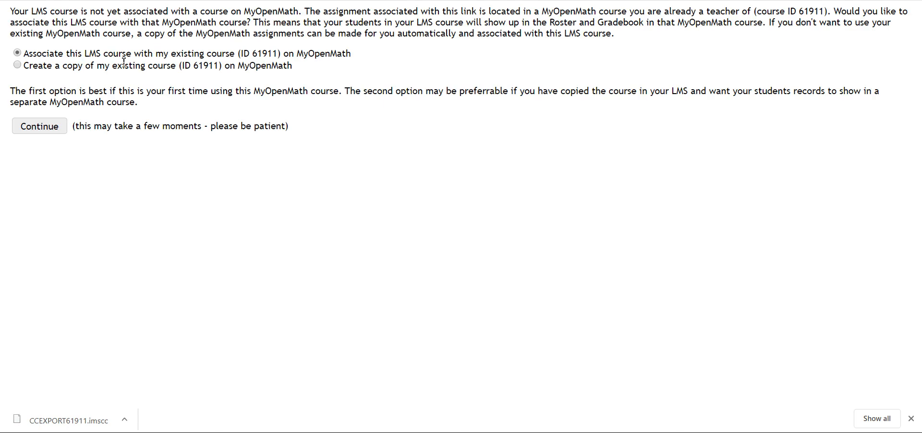
pyautogui.click(39, 126)
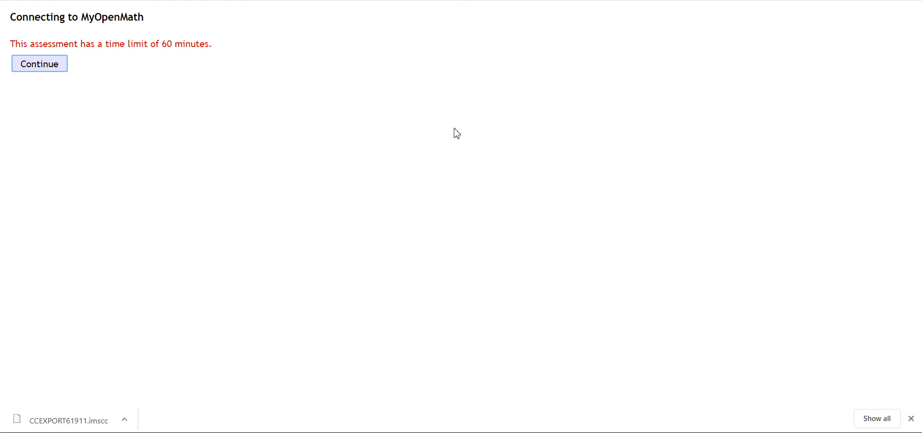
pyautogui.click(39, 63)
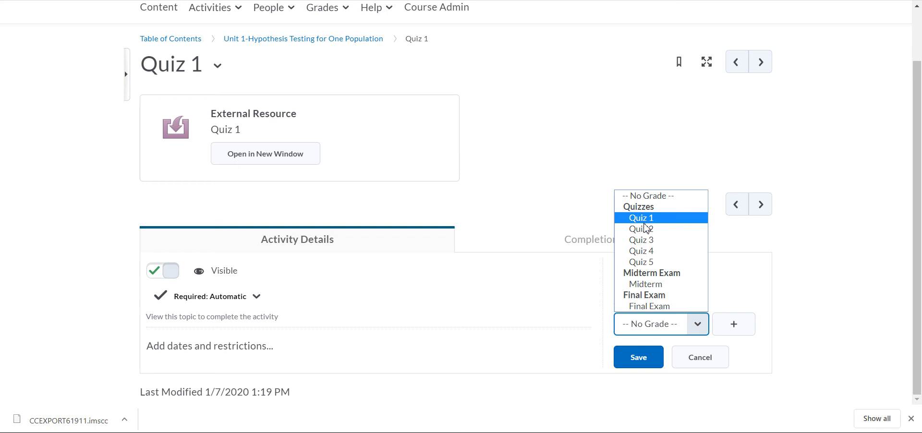
# Step: Assign the Quizzes: Quiz 1 grade item to the Quiz 1 topic
pyautogui.click(640, 218)
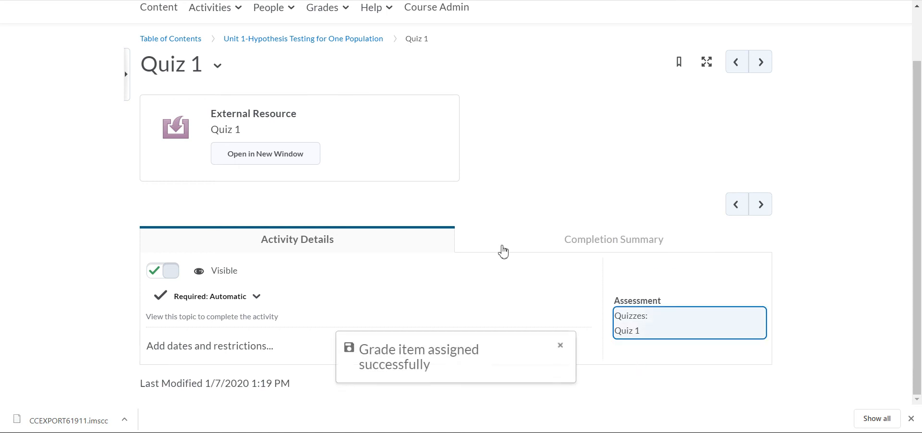
pyautogui.moveTo(526, 304)
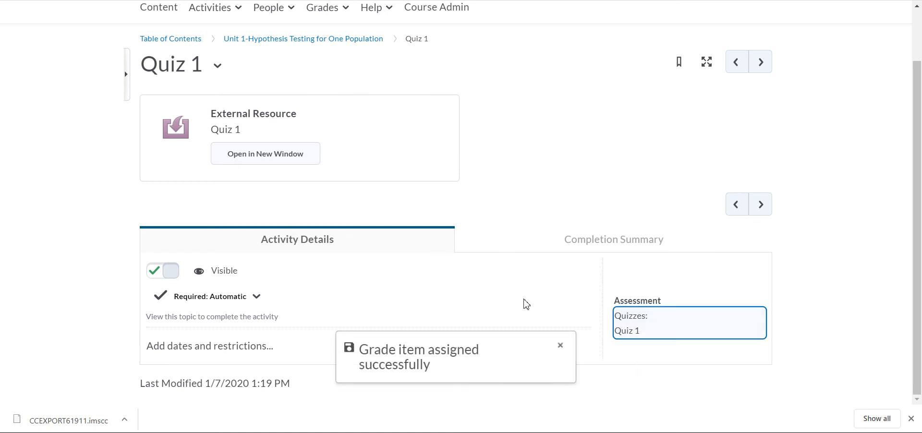